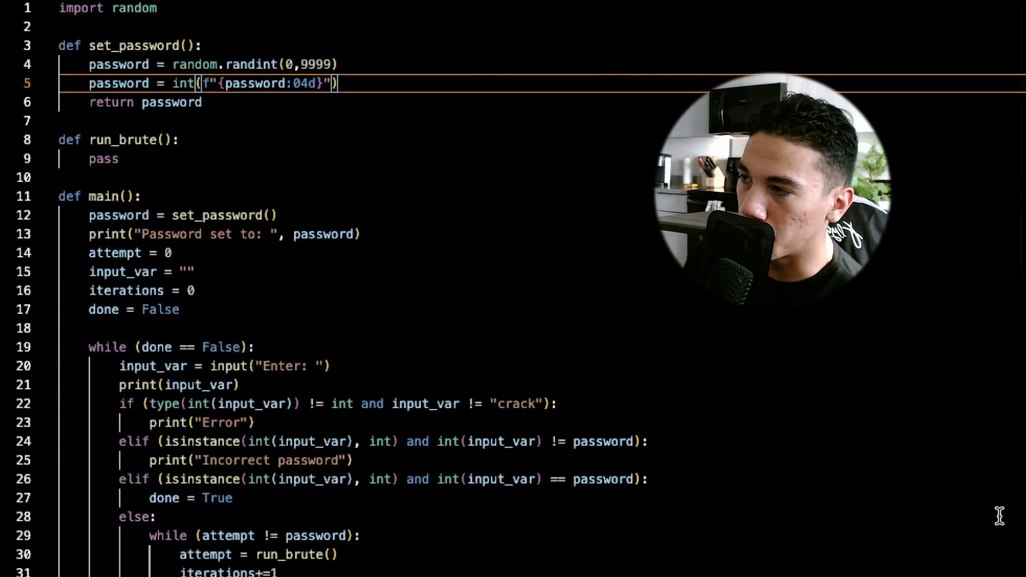
Hide the 'Password set to' print, then test wrong guesses 432734, 5233, 5332 and 4343
left_click(155, 516)
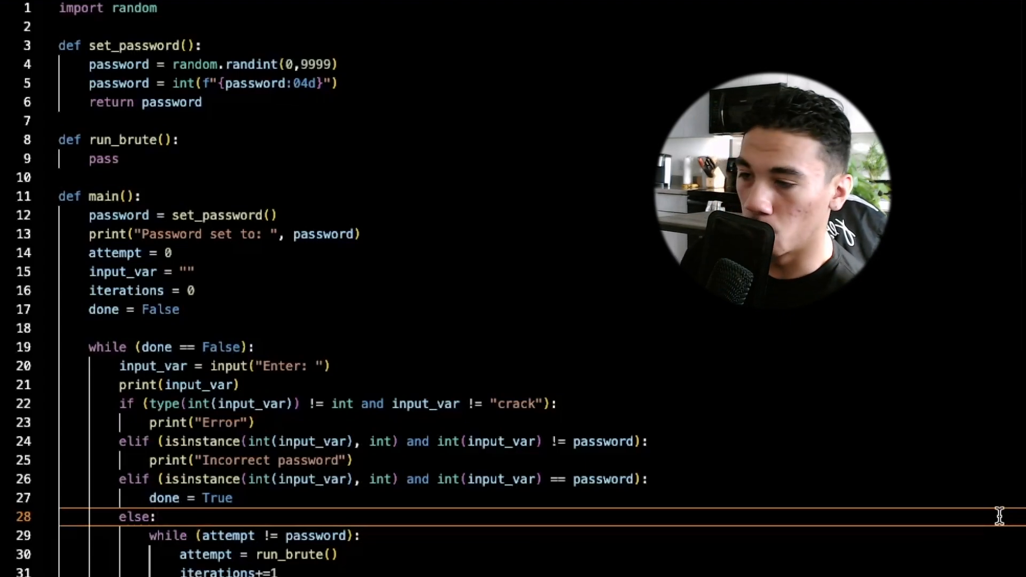
mouse_move(948, 348)
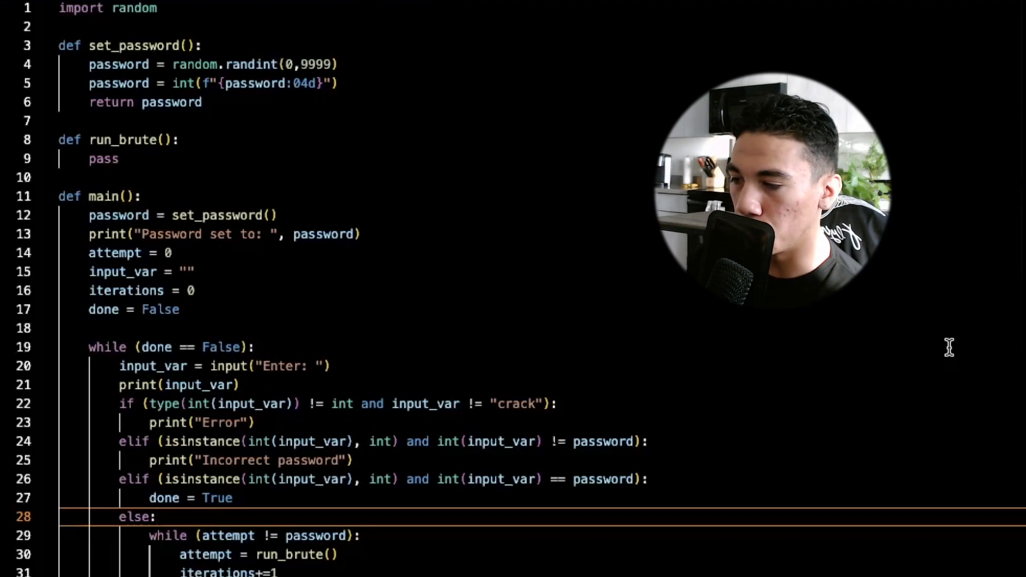
left_click(154, 516)
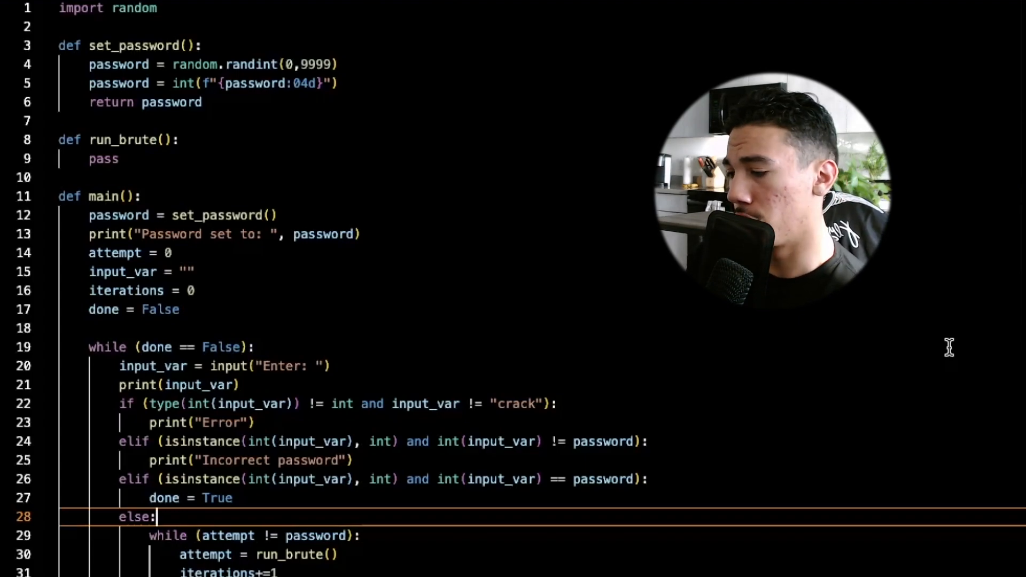
mouse_move(778, 461)
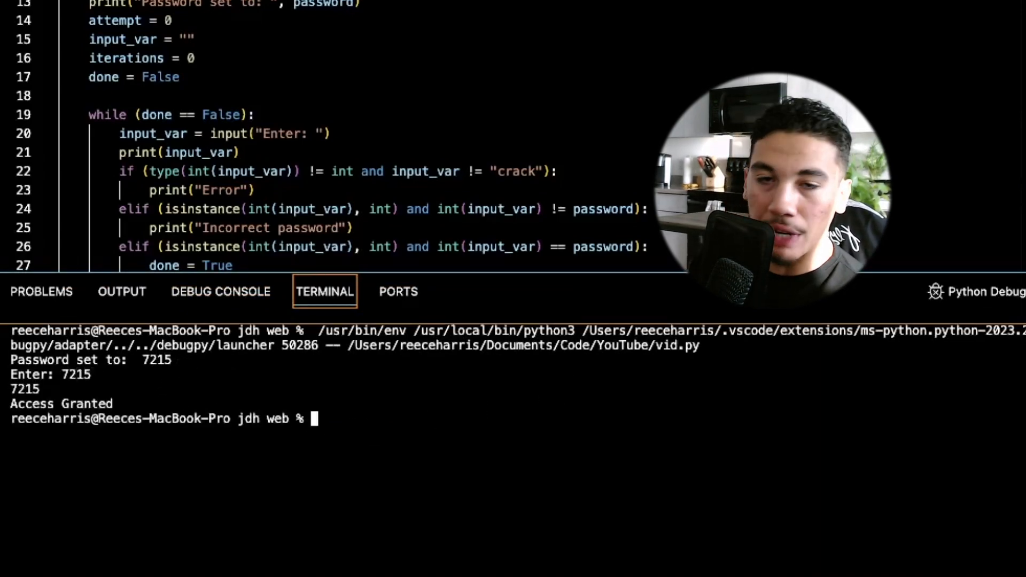
type("432734")
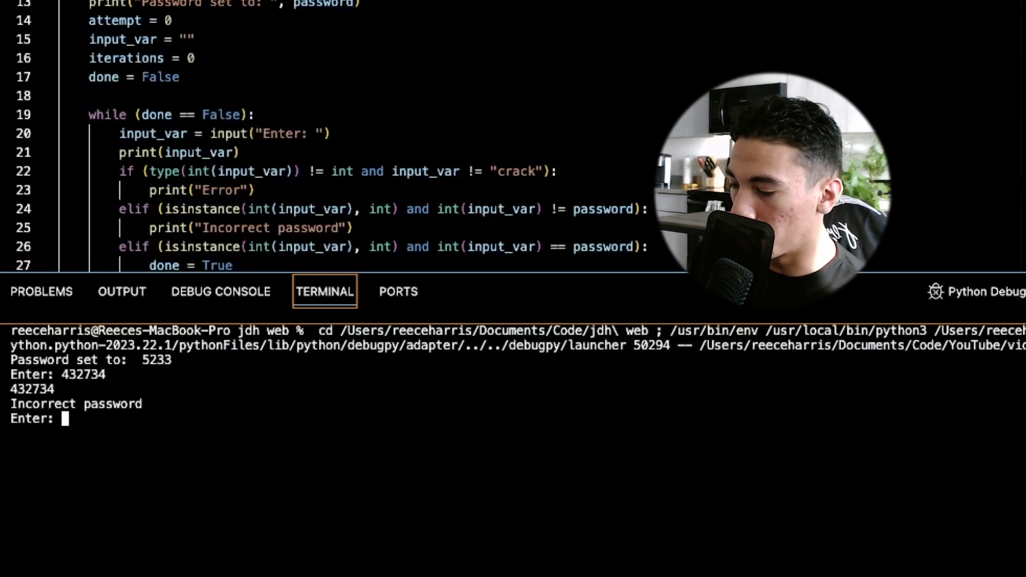
type("5233")
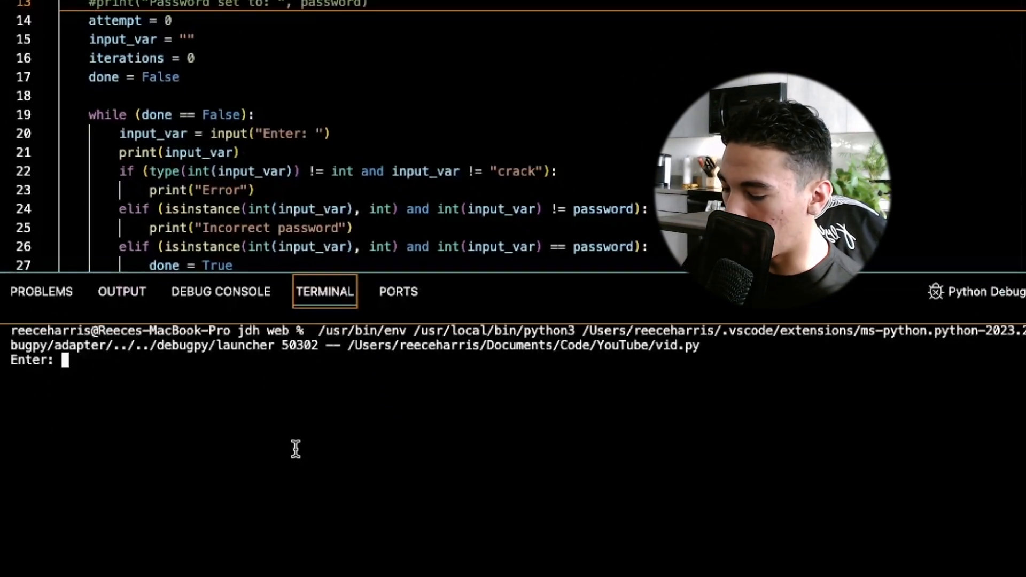
type("5332")
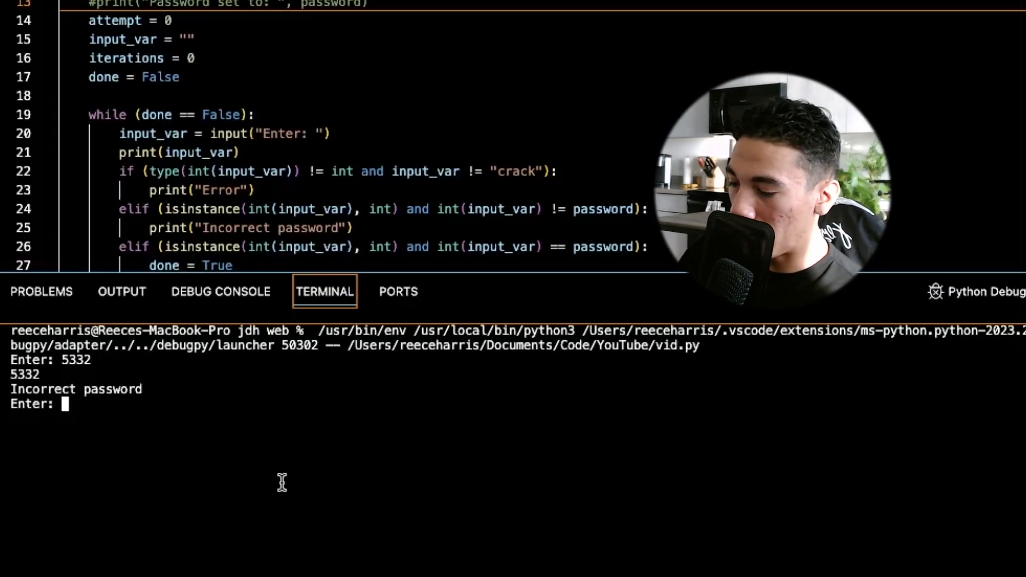
type("4343")
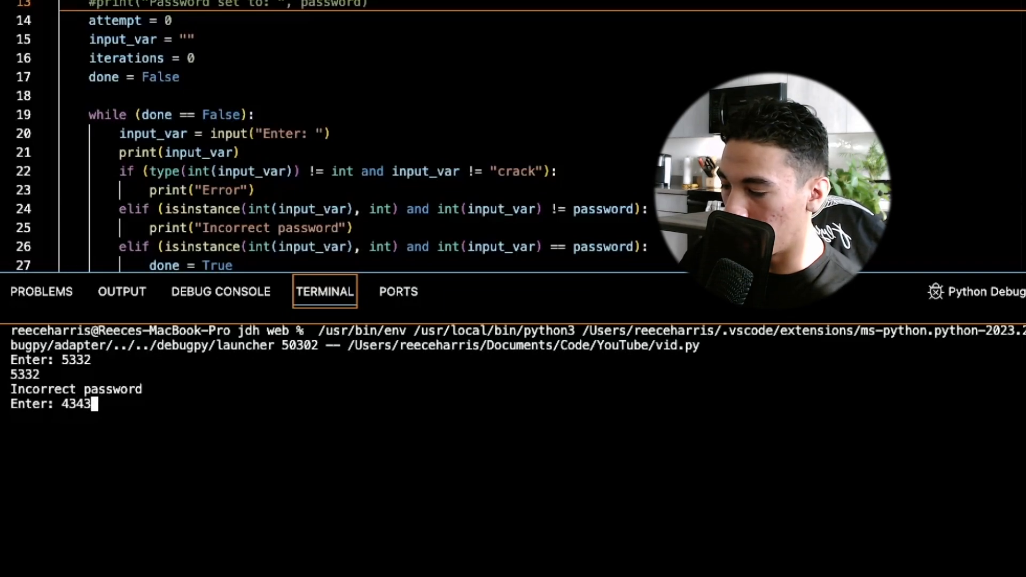
key("Return")
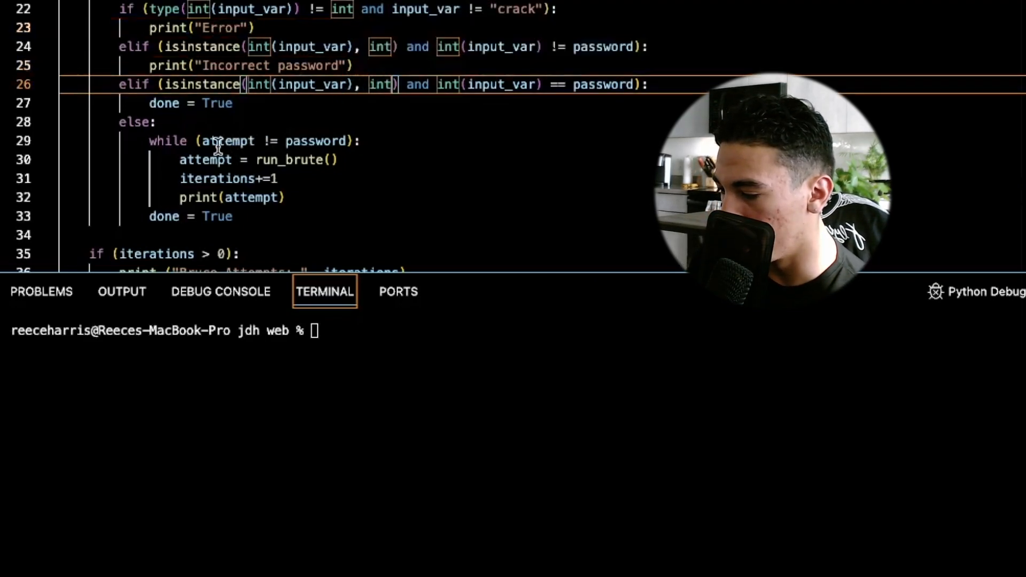
Go to run_brute's definition, delete its 'pass' placeholder and start a global declaration
left_click(335, 160)
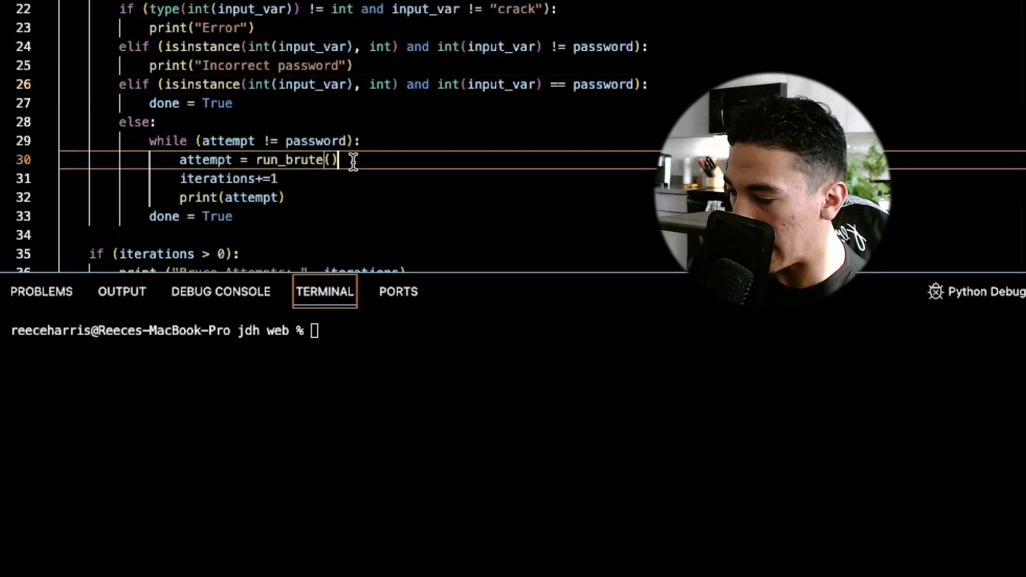
scroll("up", 3)
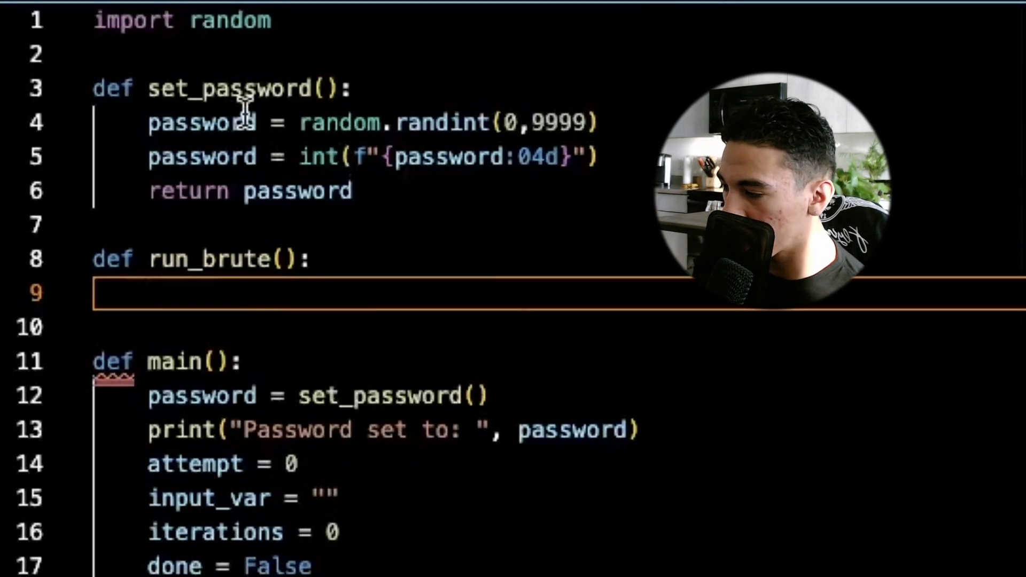
mouse_move(602, 141)
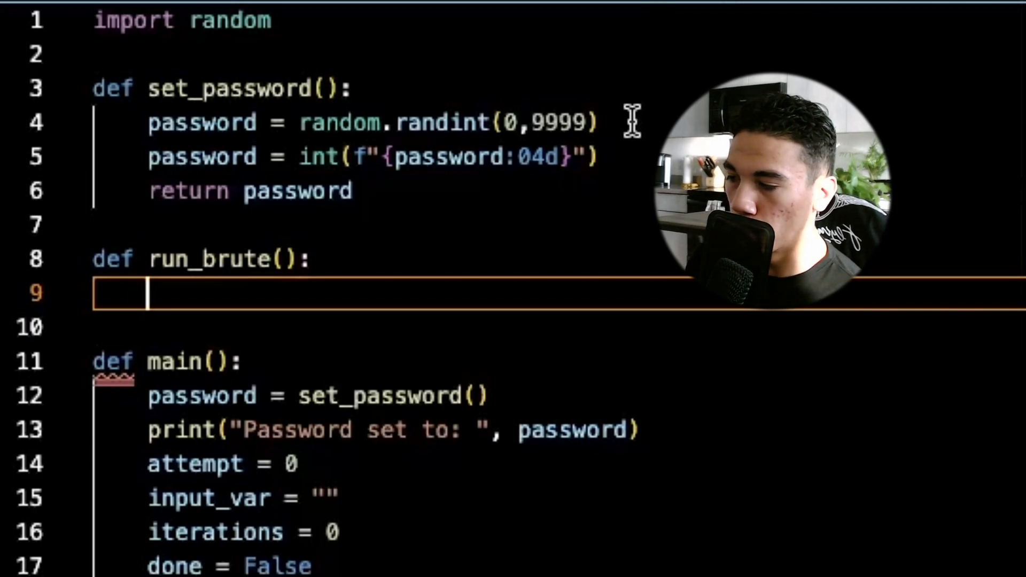
left_click(300, 157)
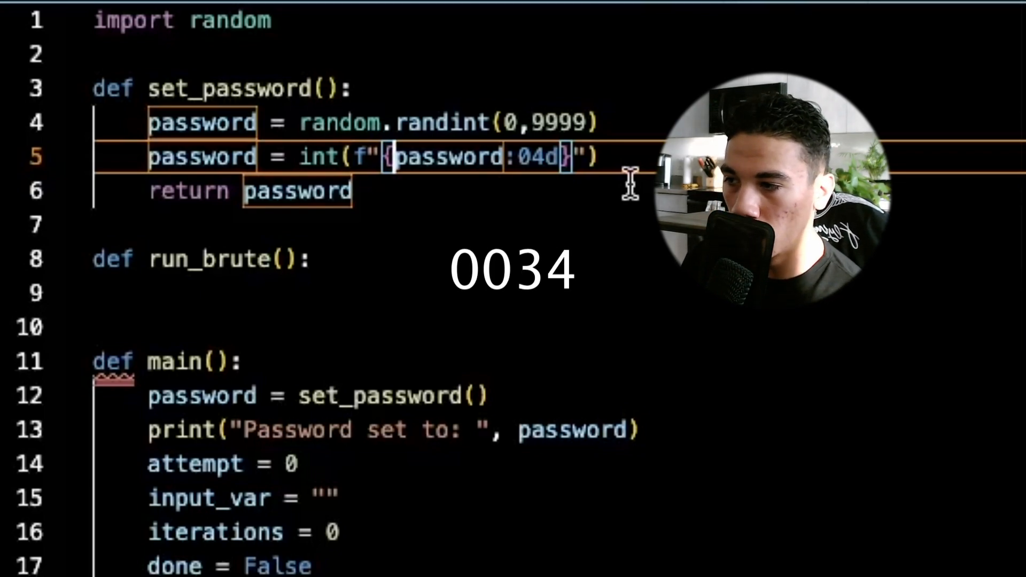
type("global attempt")
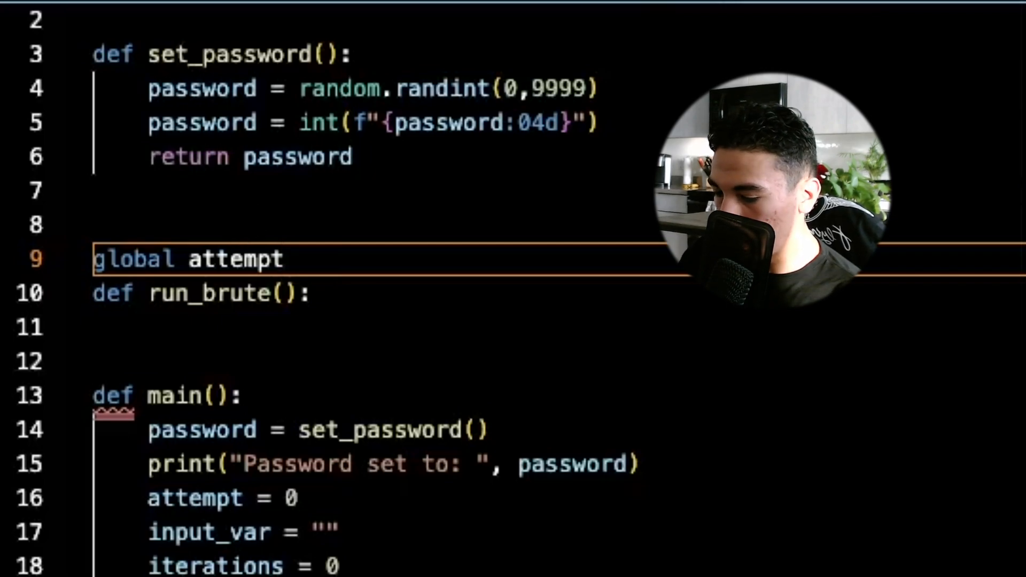
Add global attempt = 0; run_brute increments attempt and returns int(f"{attempt:04d}")
type("= 0")
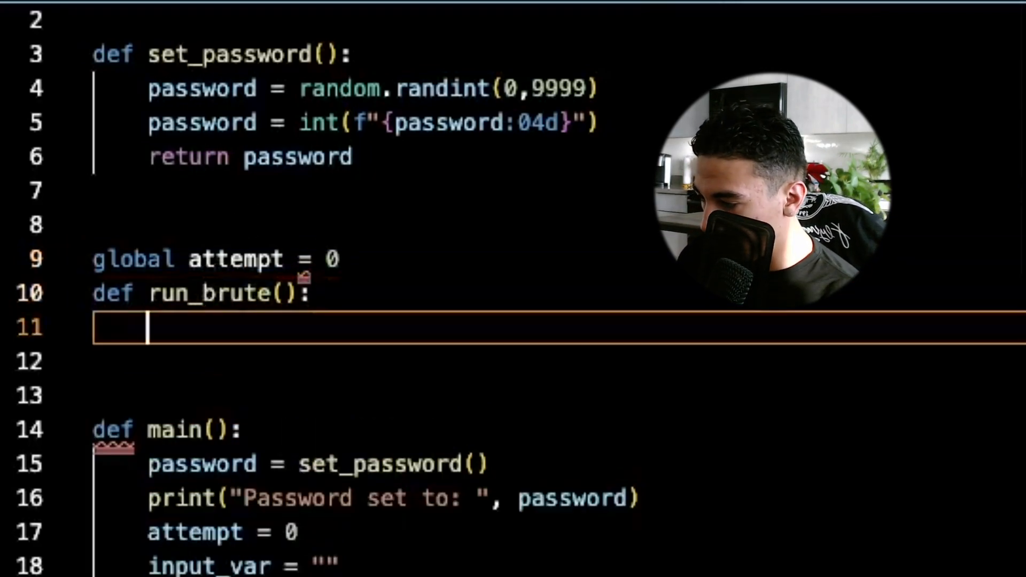
type("global attempt")
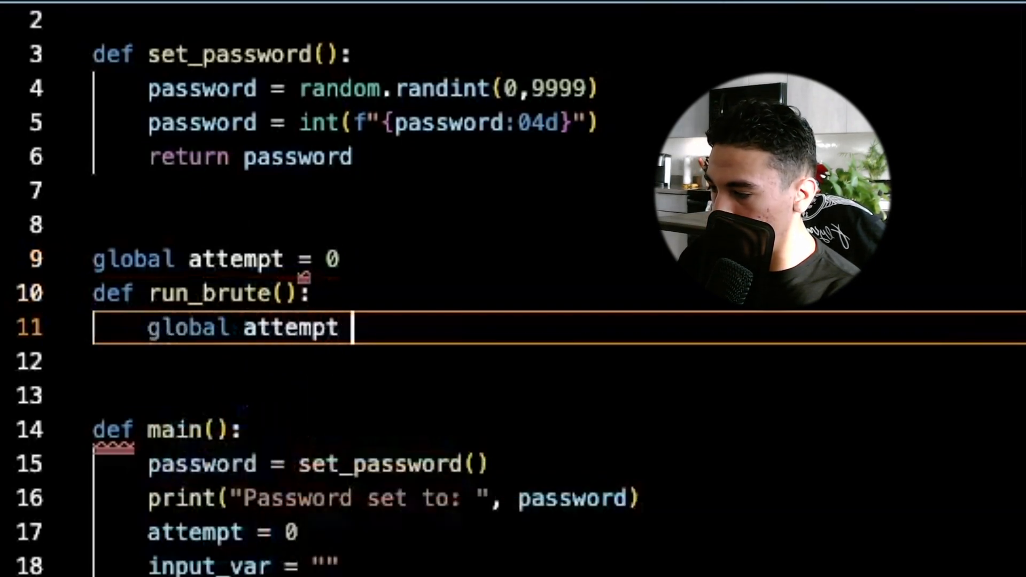
type("attempt+=1")
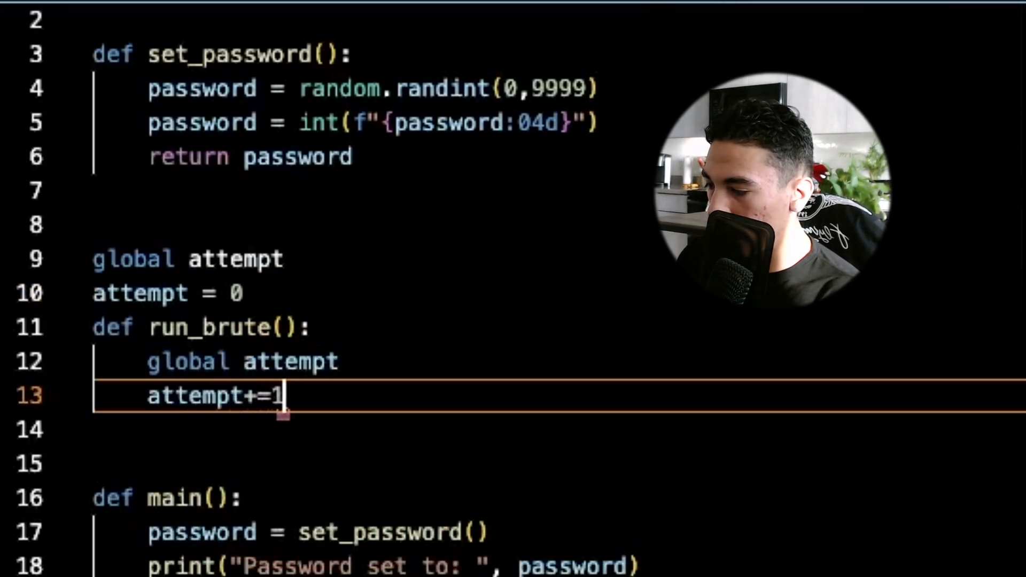
type("return attempt")
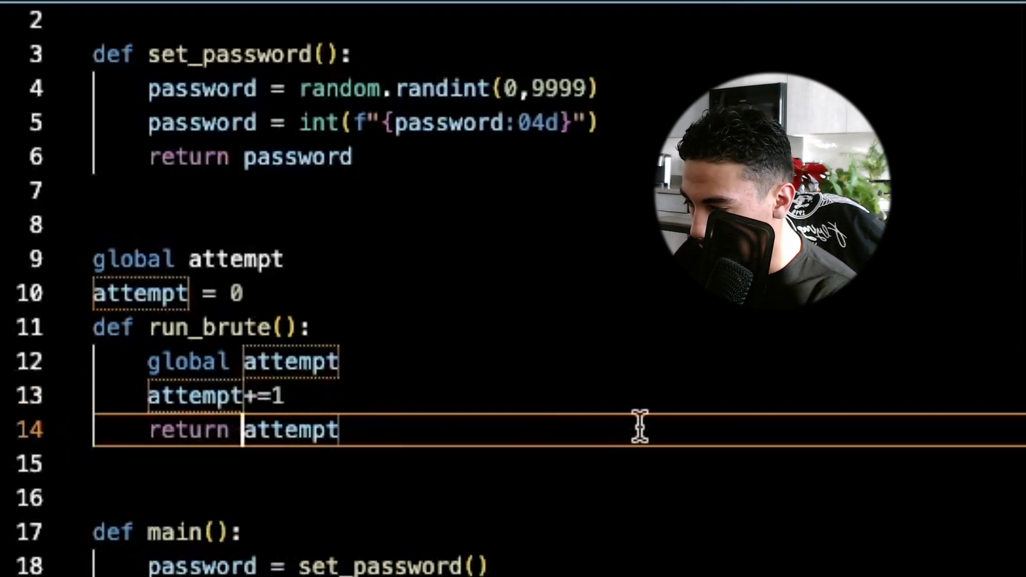
type("int(f\"{")
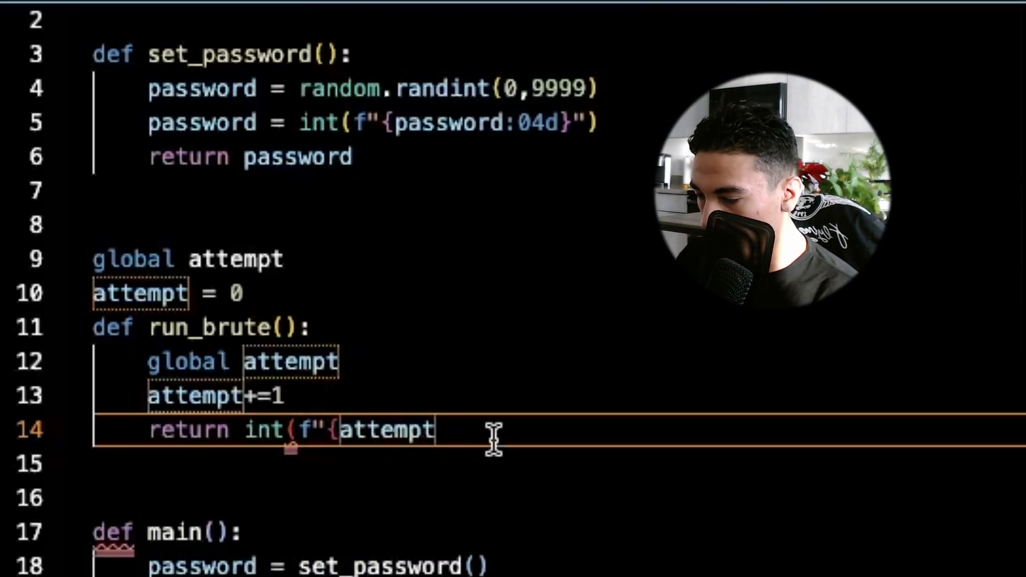
type(":04d}\")")
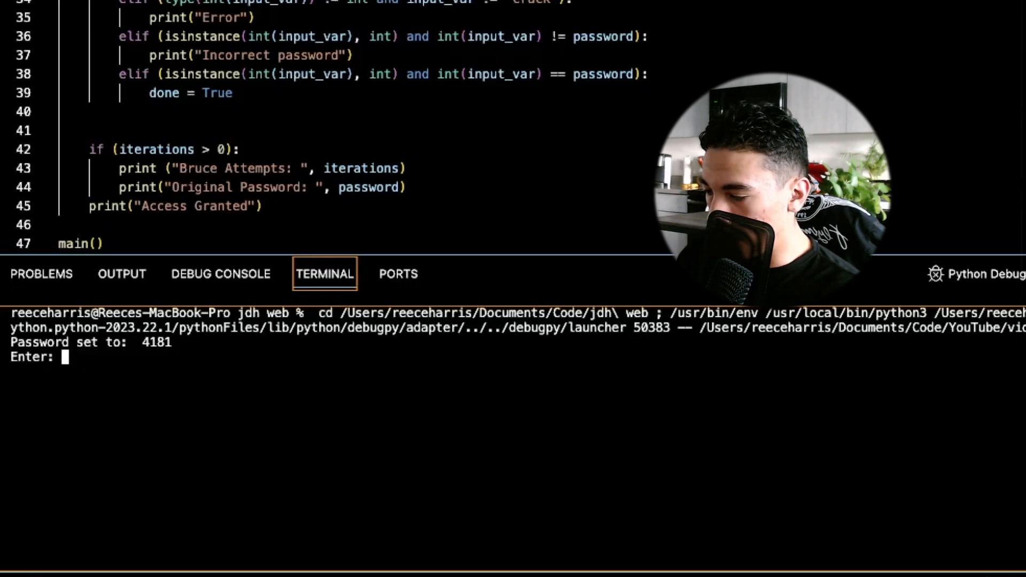
type("c")
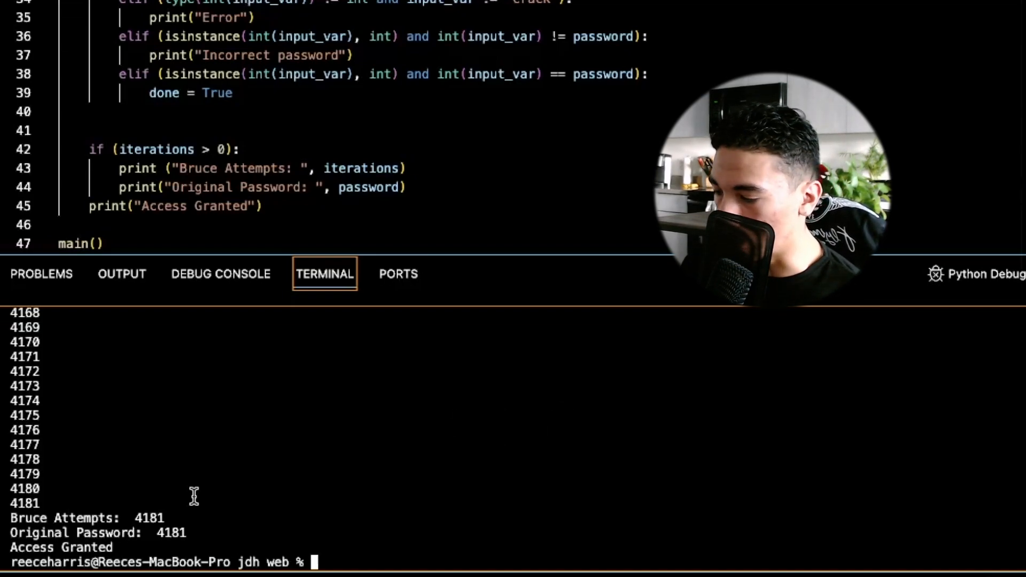
mouse_move(160, 518)
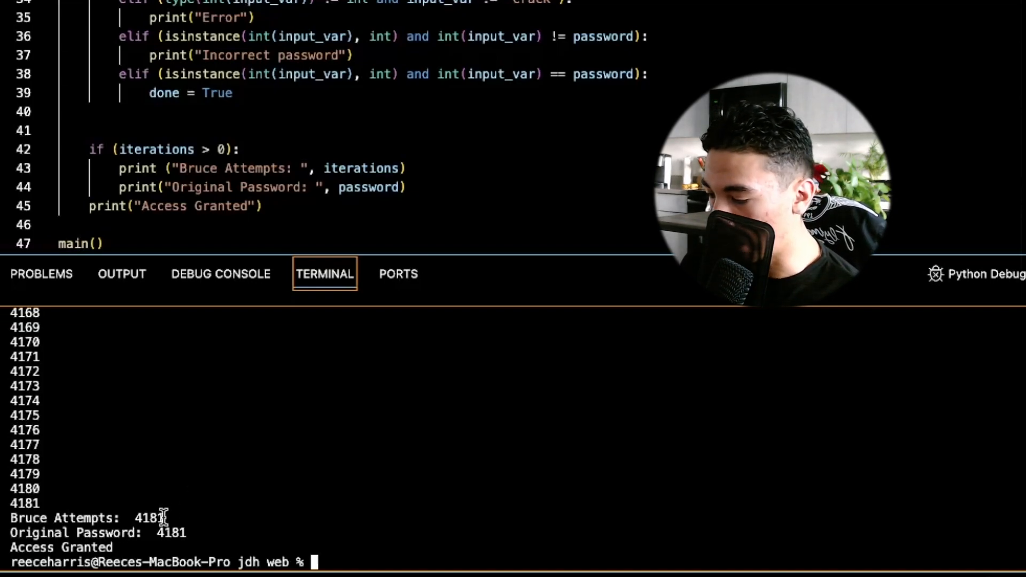
mouse_move(173, 502)
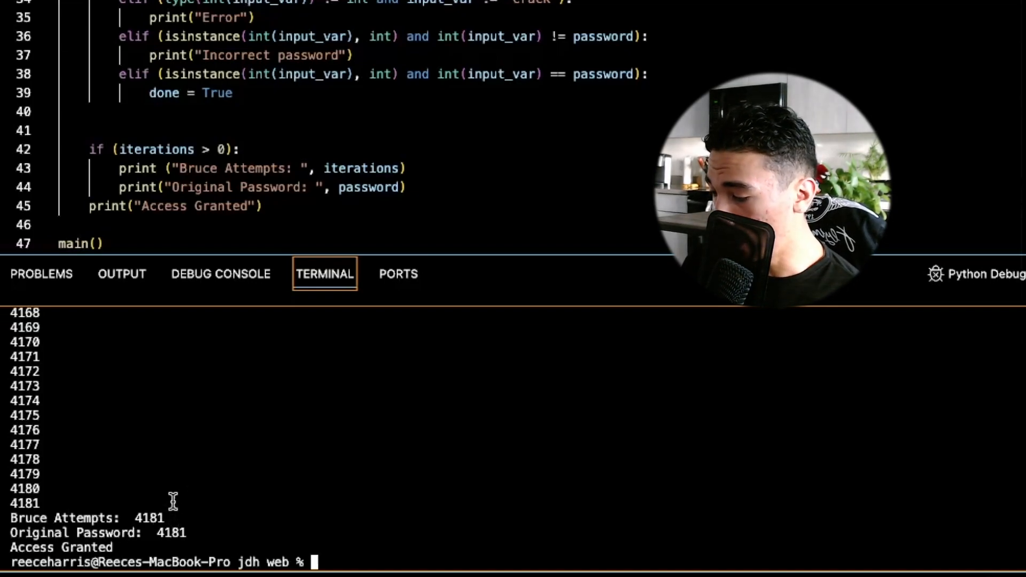
scroll("up", 3)
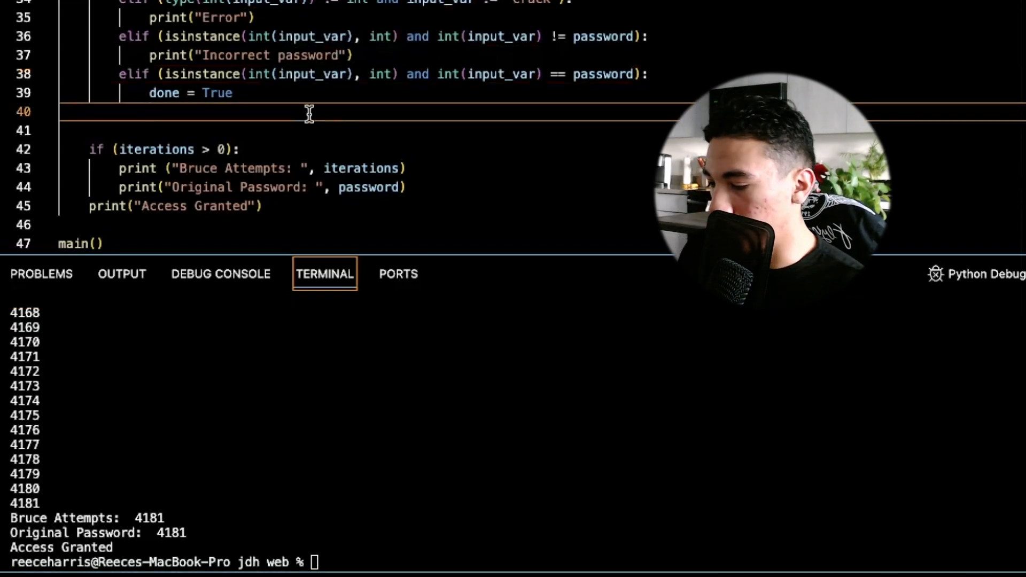
type("c")
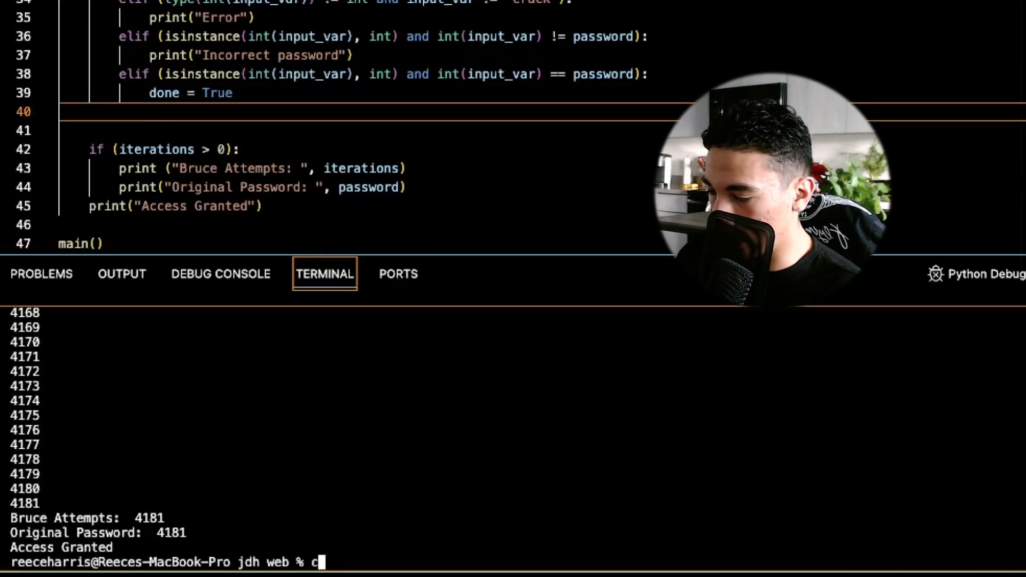
key("Return")
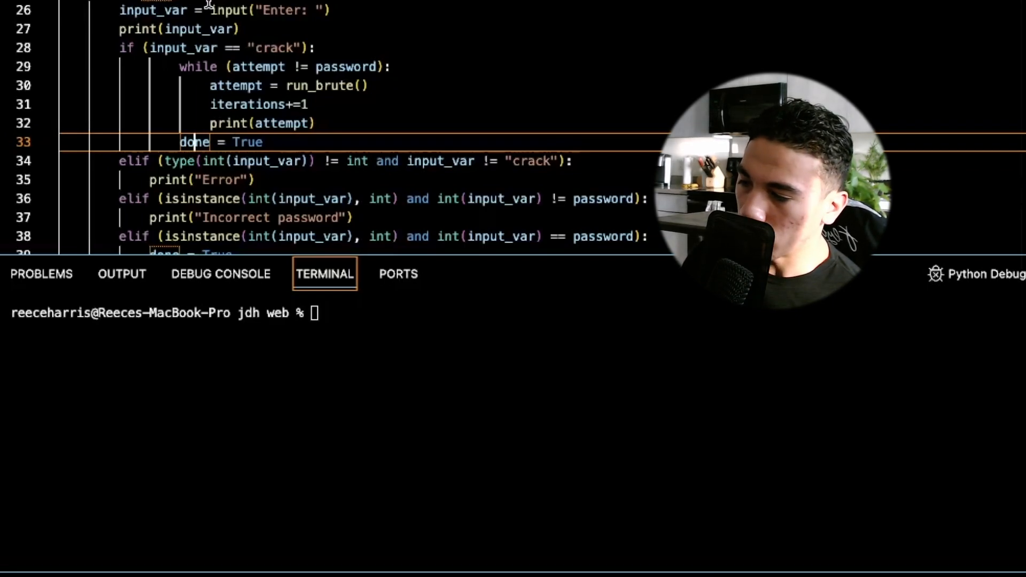
Add attempt2 = 9999 and a global run_flag = 0 beside the attempt counter
scroll("up", 3)
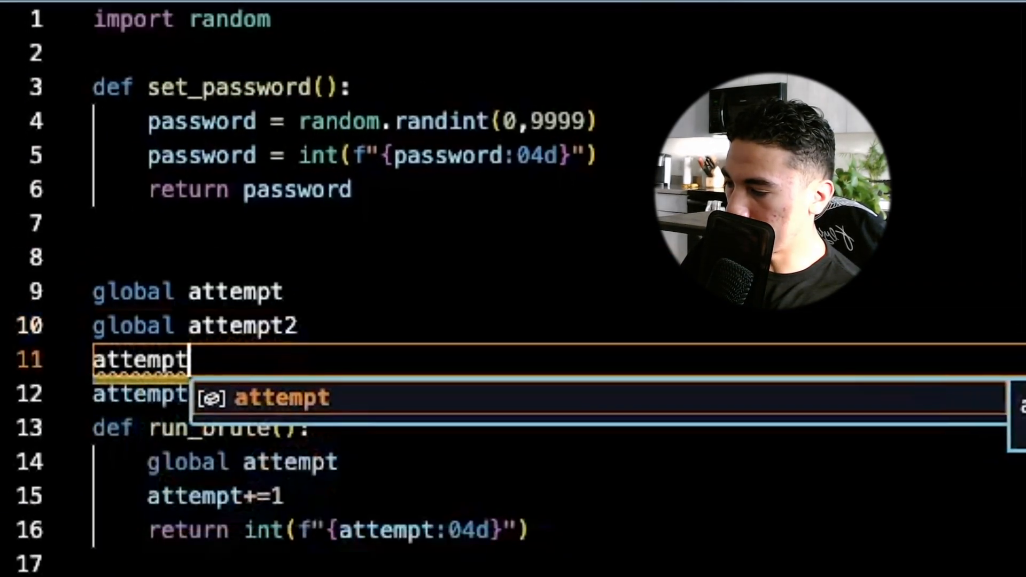
type("2 = 9999")
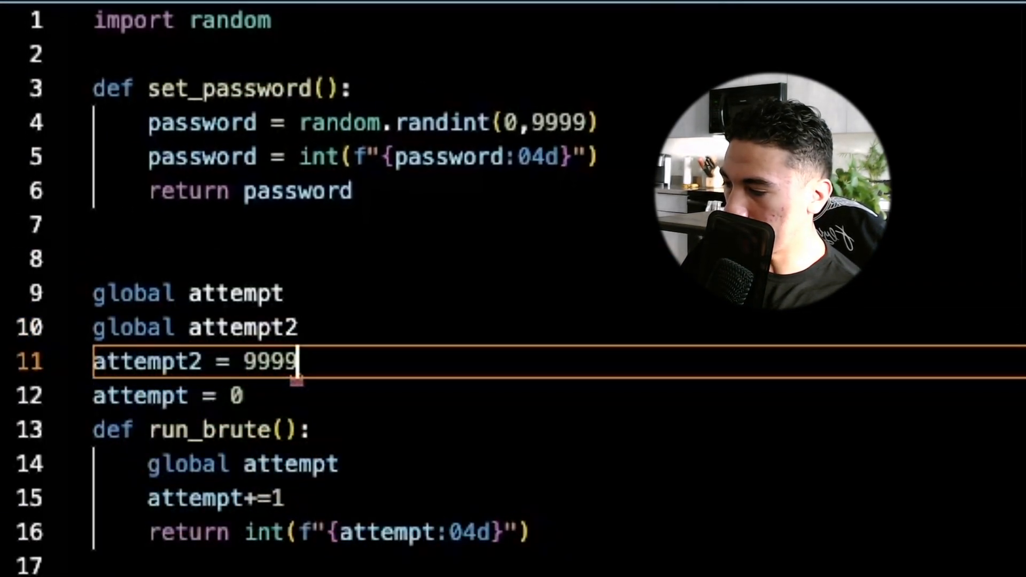
key("enter")
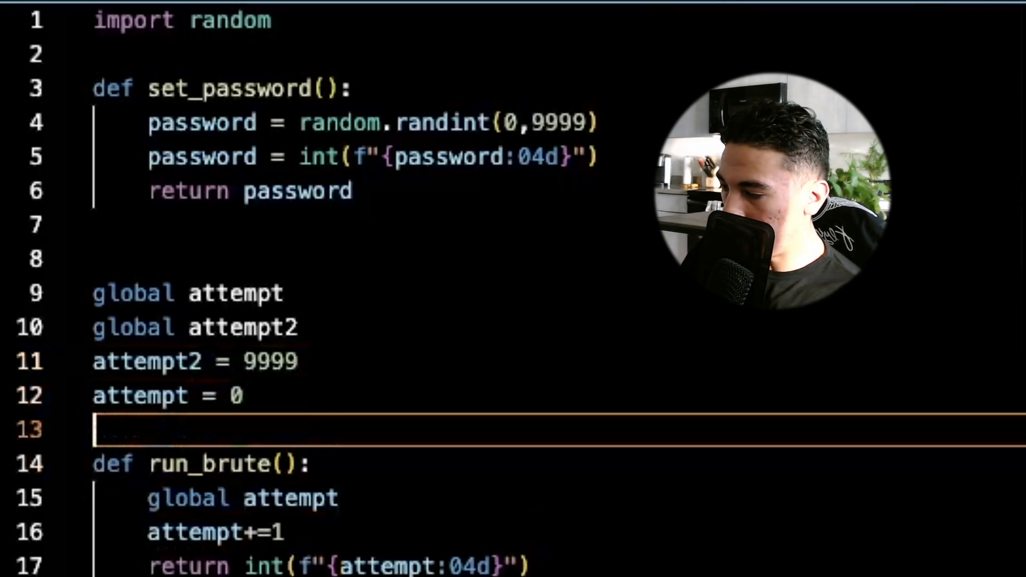
type("global run_flag")
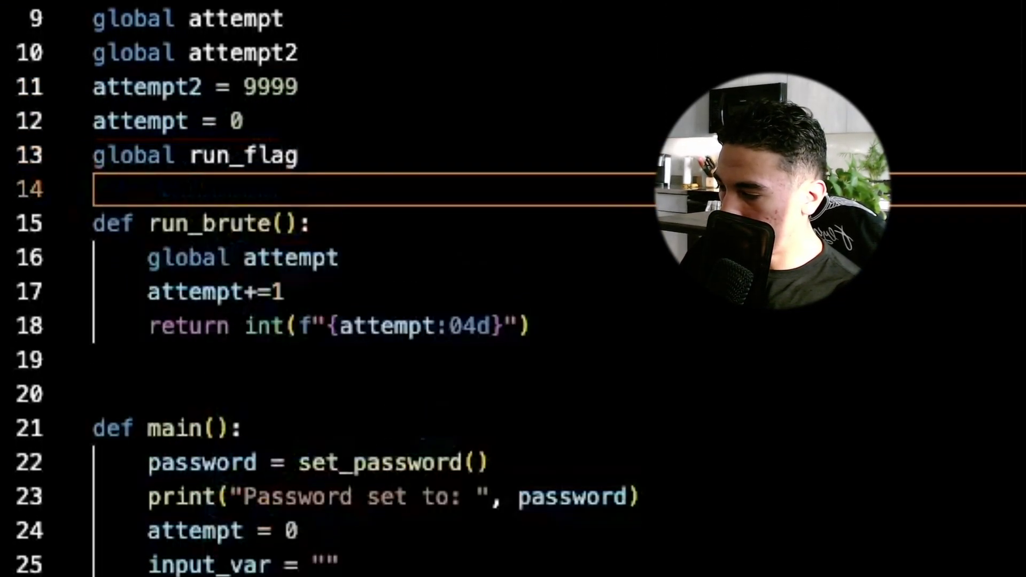
type("run_flag = 0")
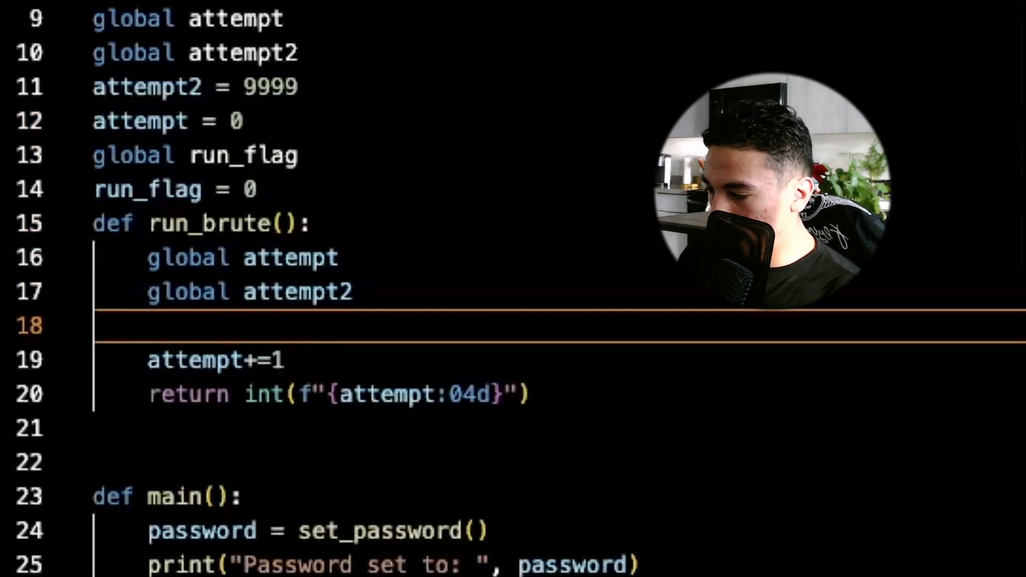
Branch run_brute on run_flag == 0: attempt += 1, else attempt2 -= 1, toggling run_flag
type("run_flag")
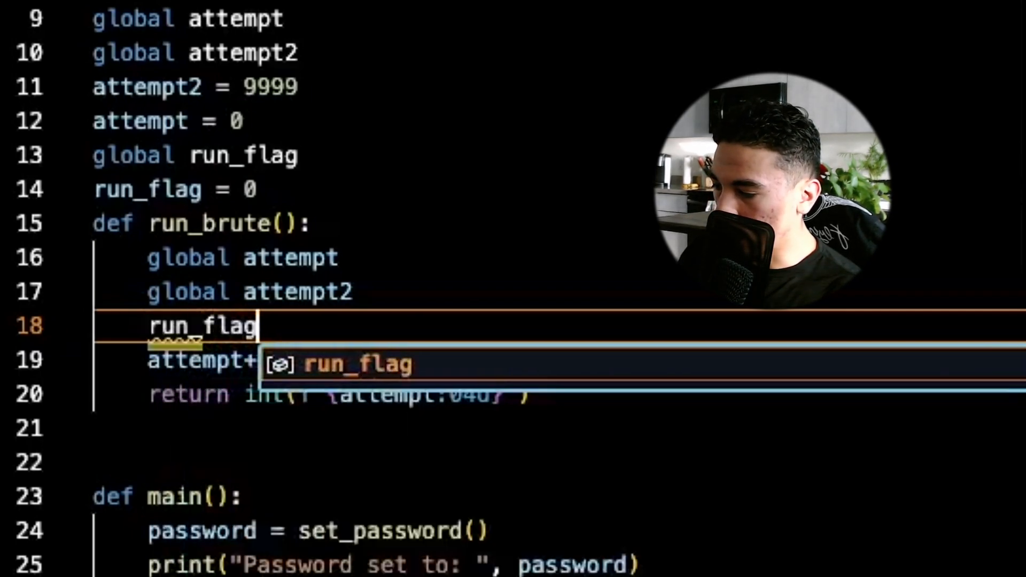
type("== 0)")
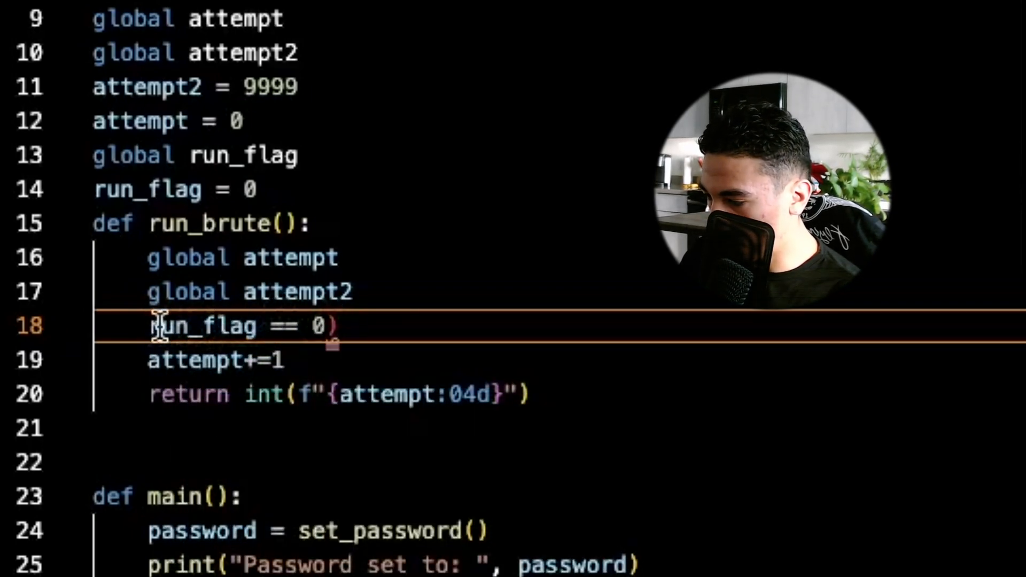
type("if (")
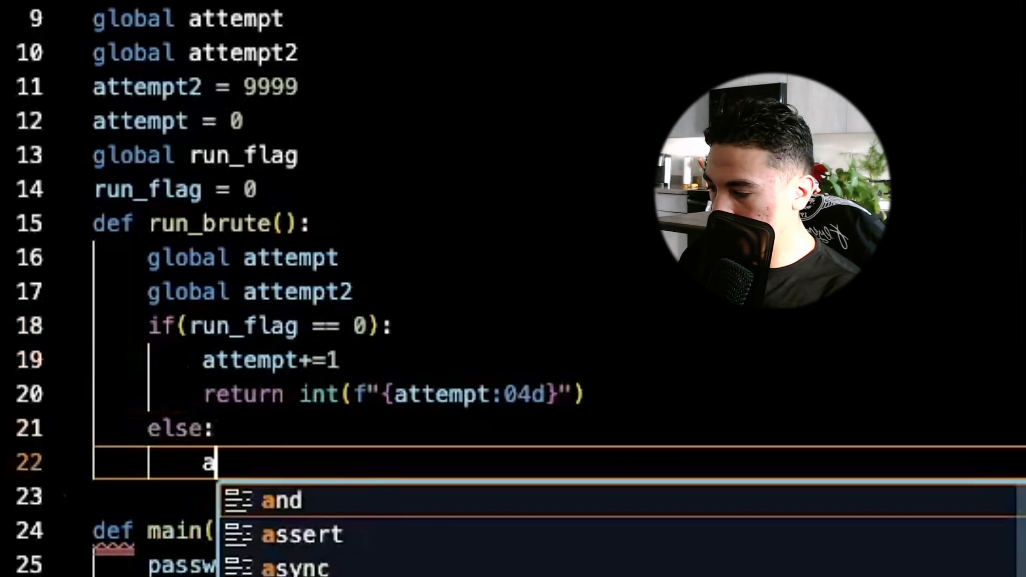
type("ttempt2")
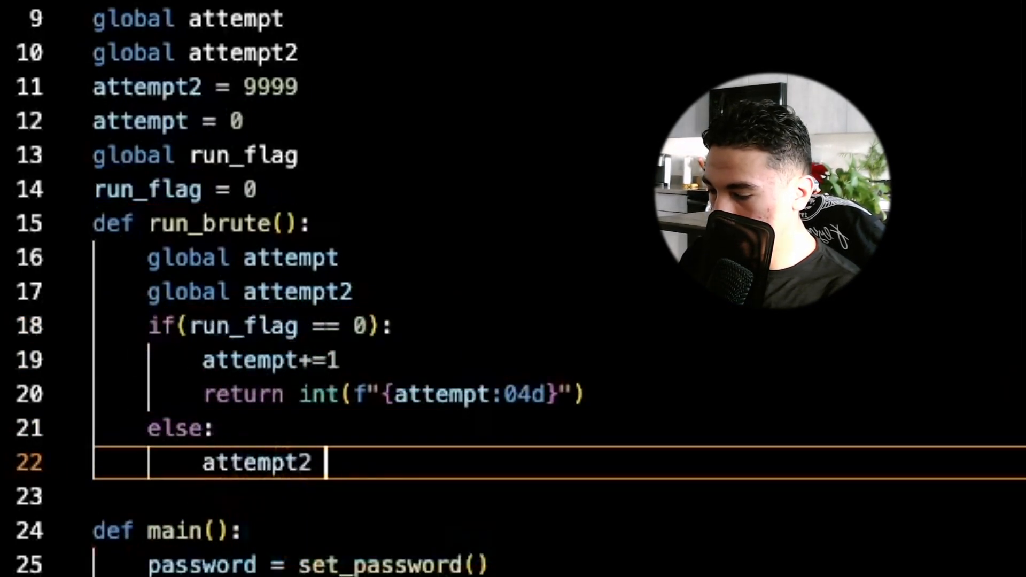
type("-=1")
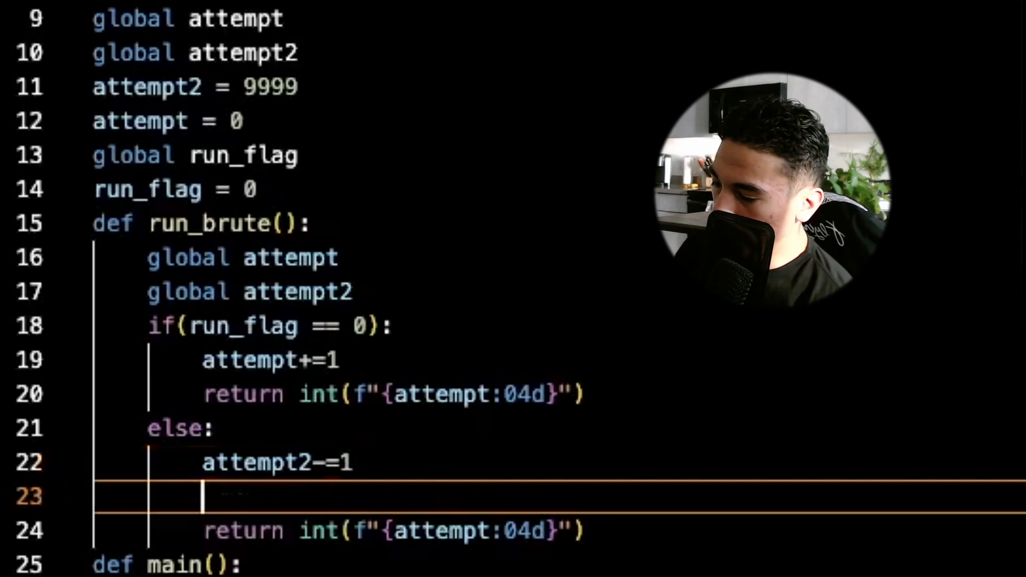
type("run_flag = 0")
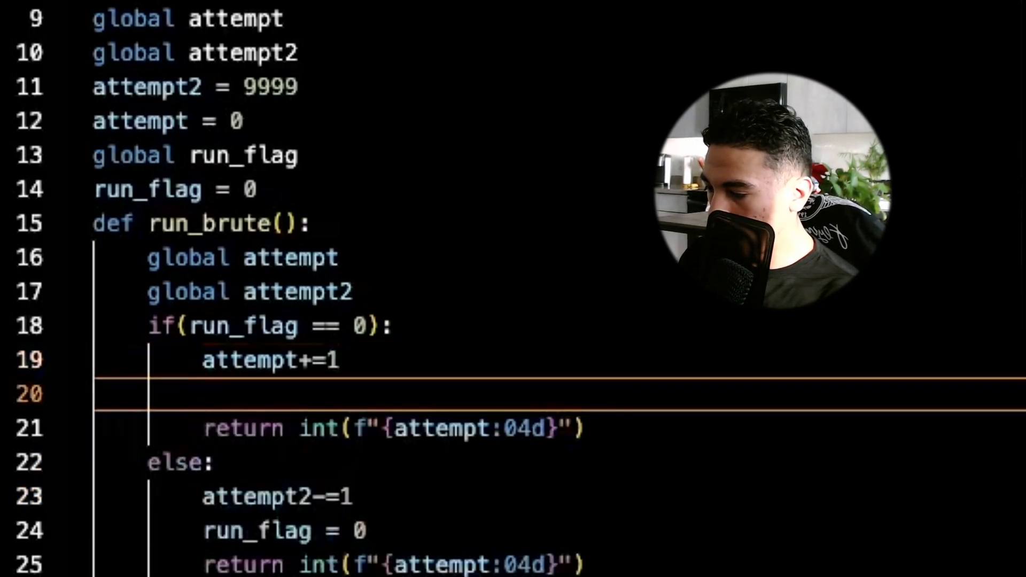
type("run_flas")
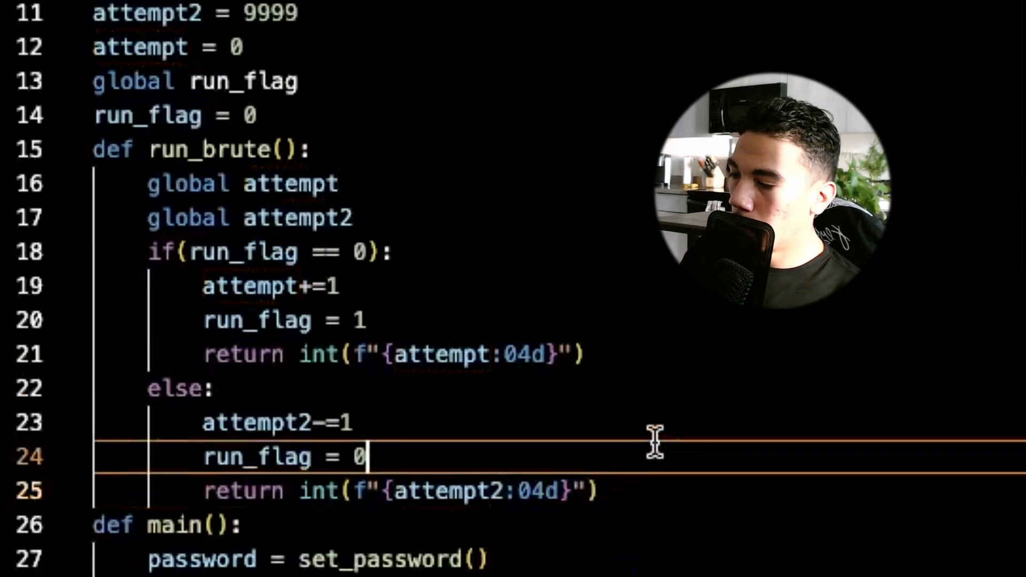
scroll("down", 3)
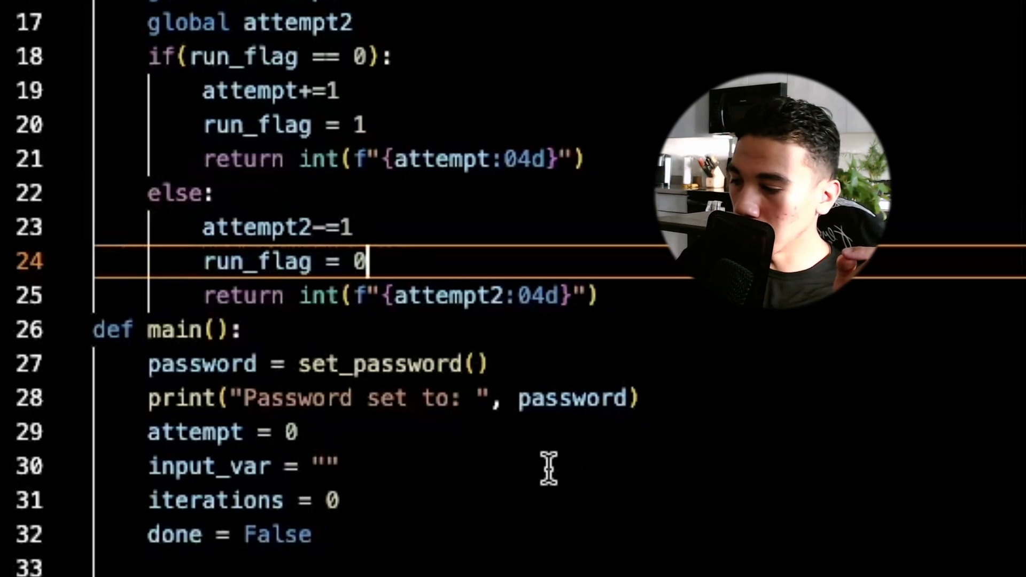
scroll("down", 3)
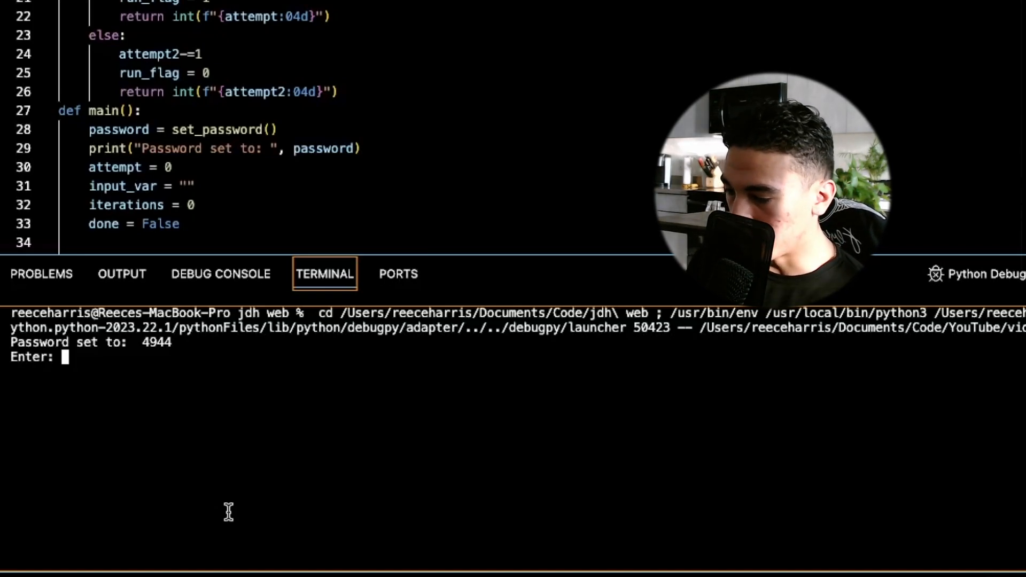
key("Return")
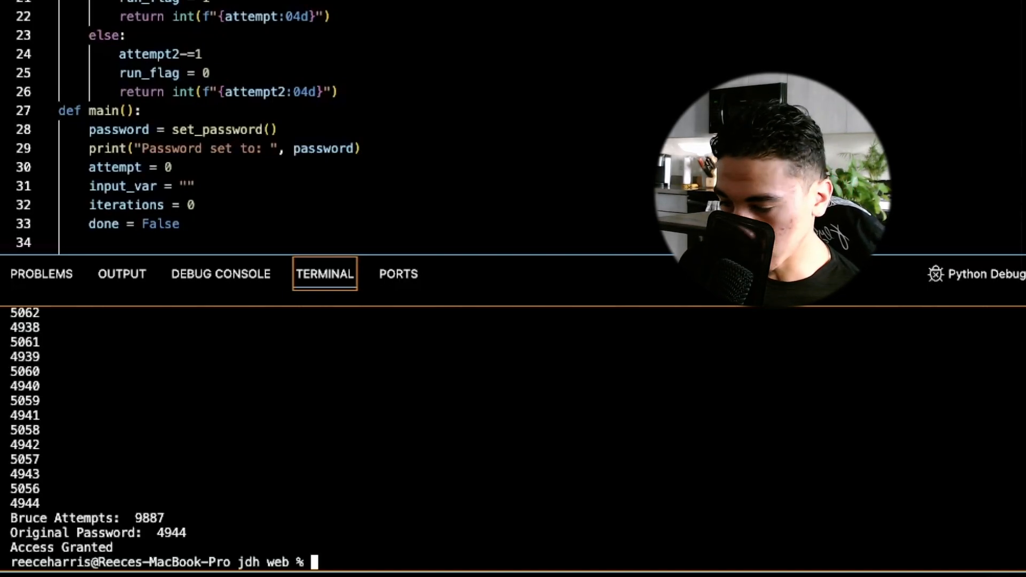
type("cla")
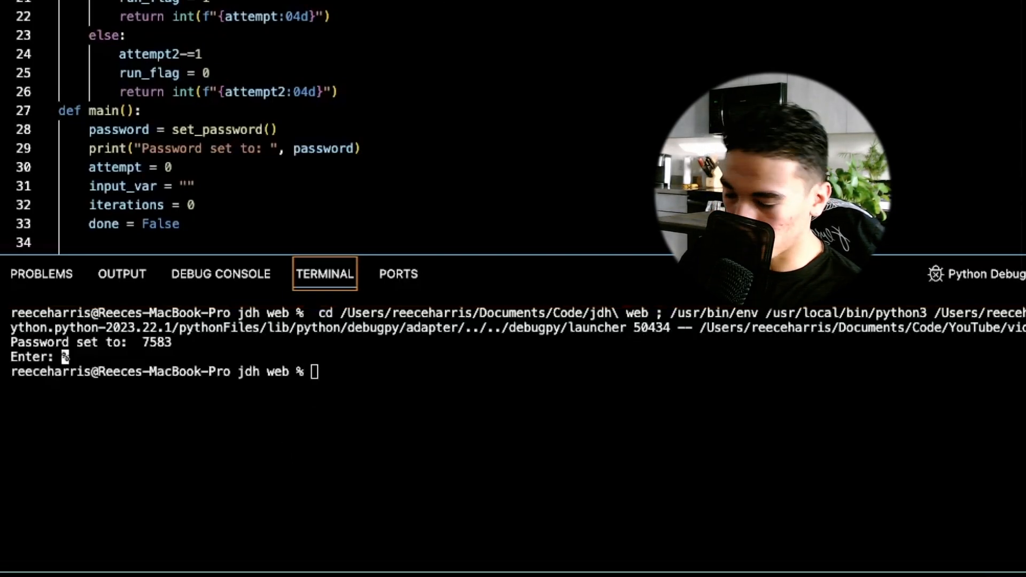
type("l")
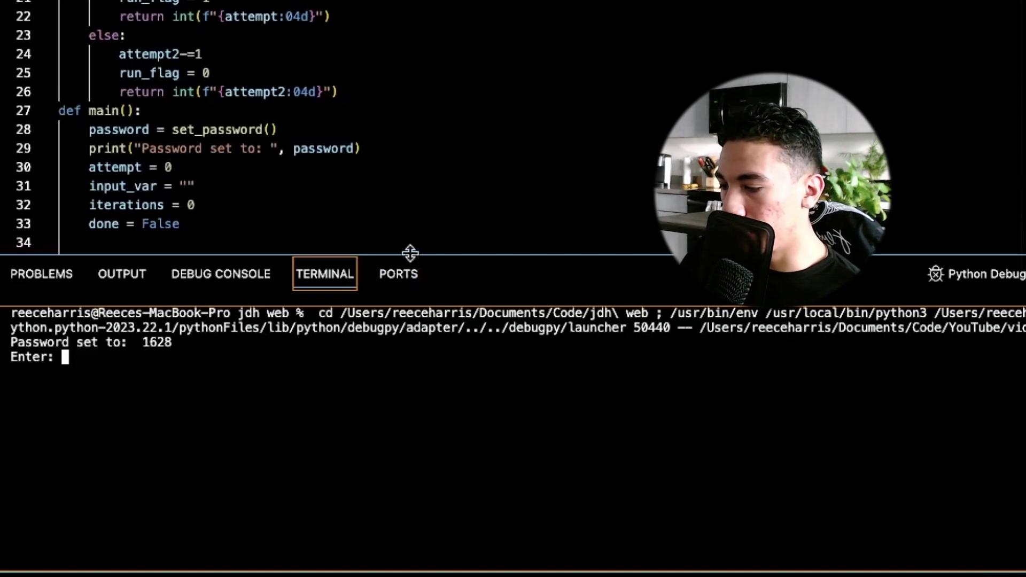
type("c")
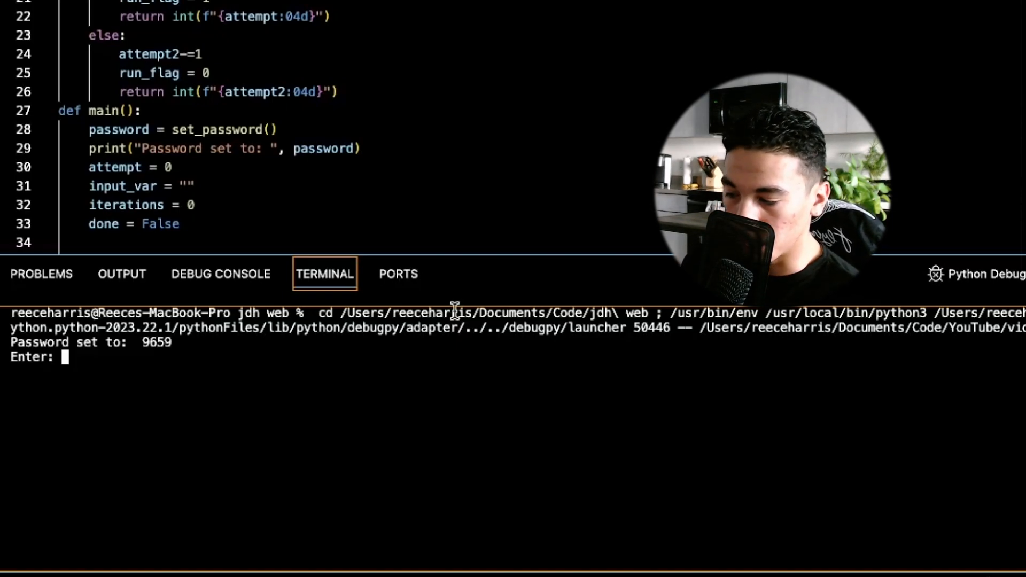
Enter 'crack' at the prompt, cracking 9659 in 680 attempts
type("crack")
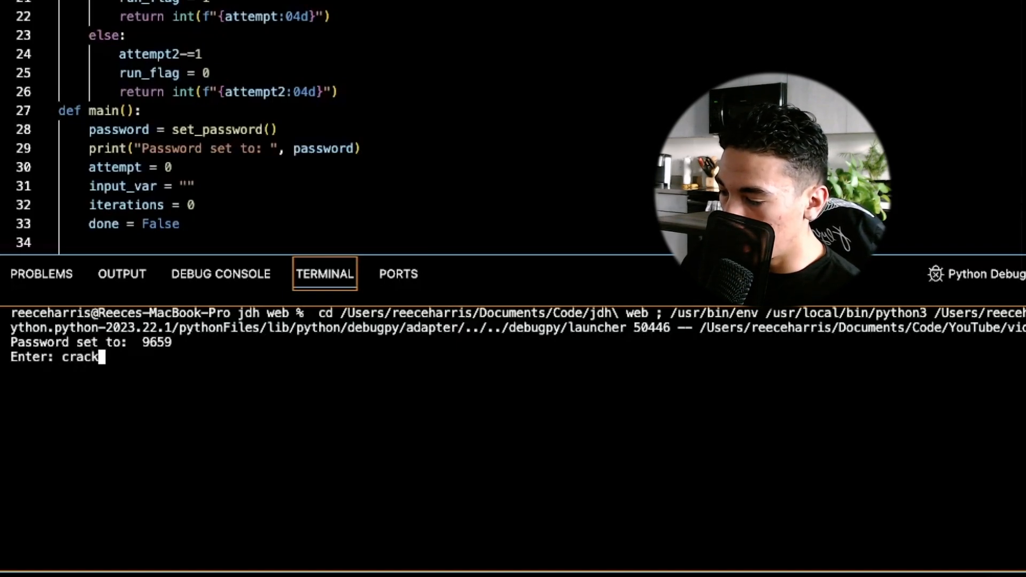
key("Return")
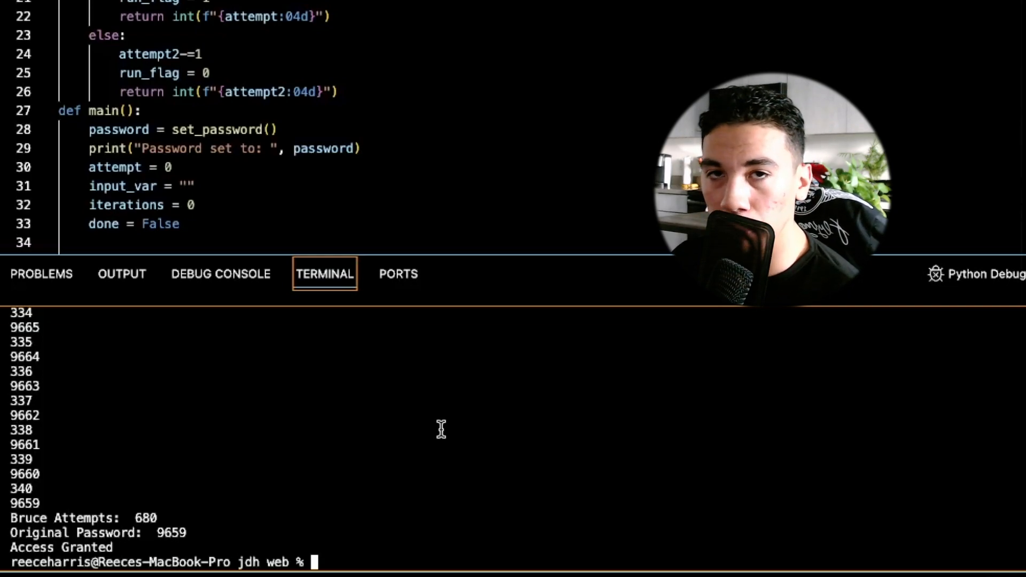
mouse_move(487, 207)
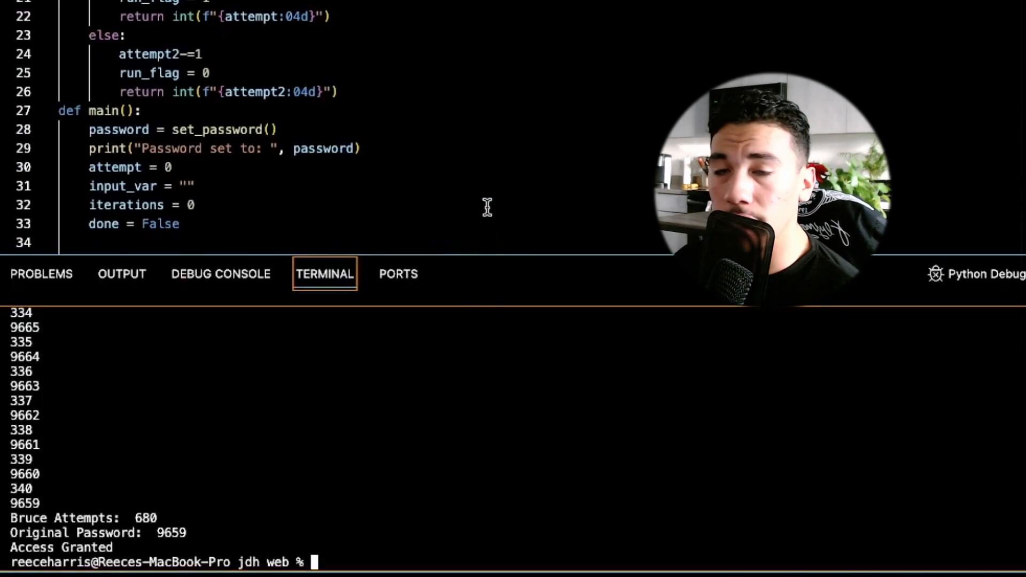